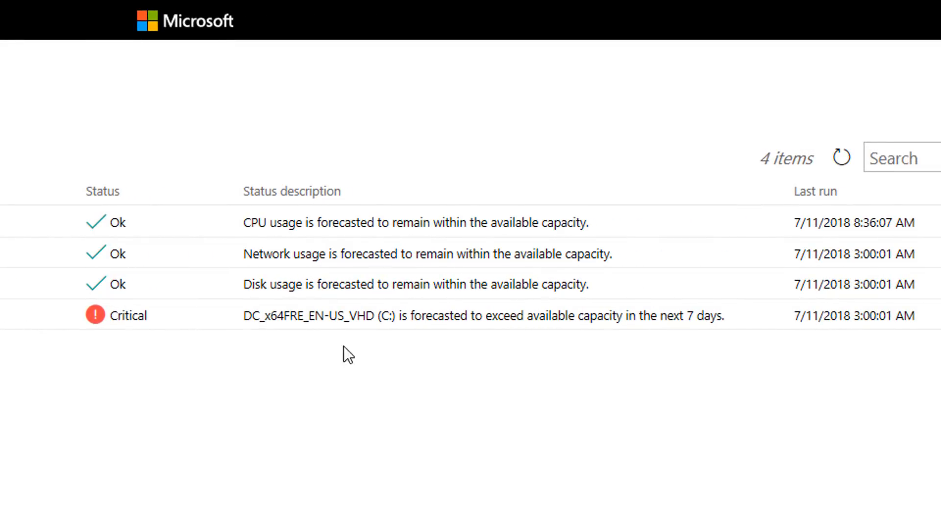
mouse_move(244, 349)
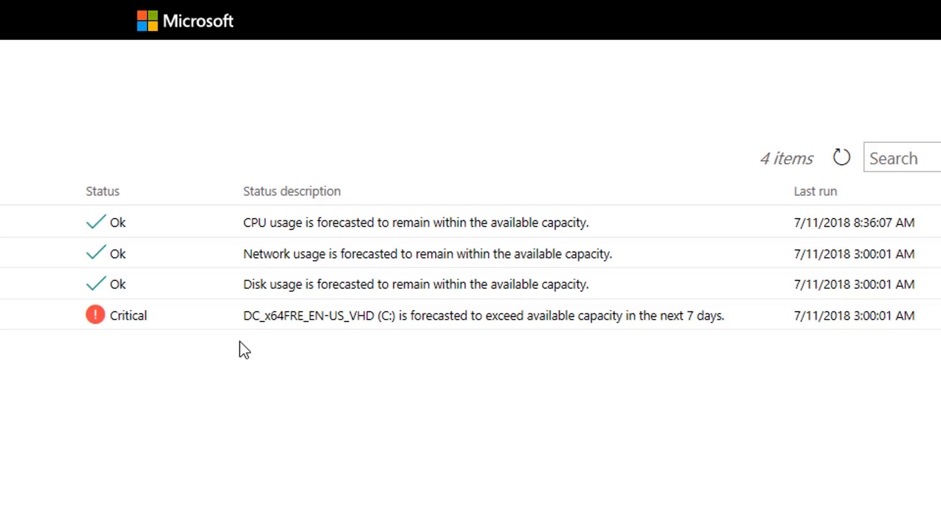
mouse_move(82, 348)
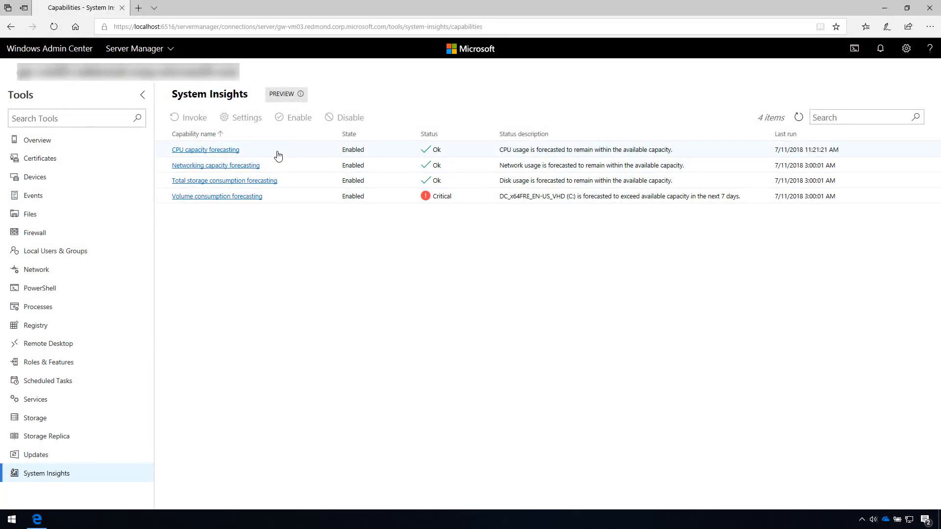
Show the CPU capacity forecasting overview with its history and forecast chart.
click(205, 149)
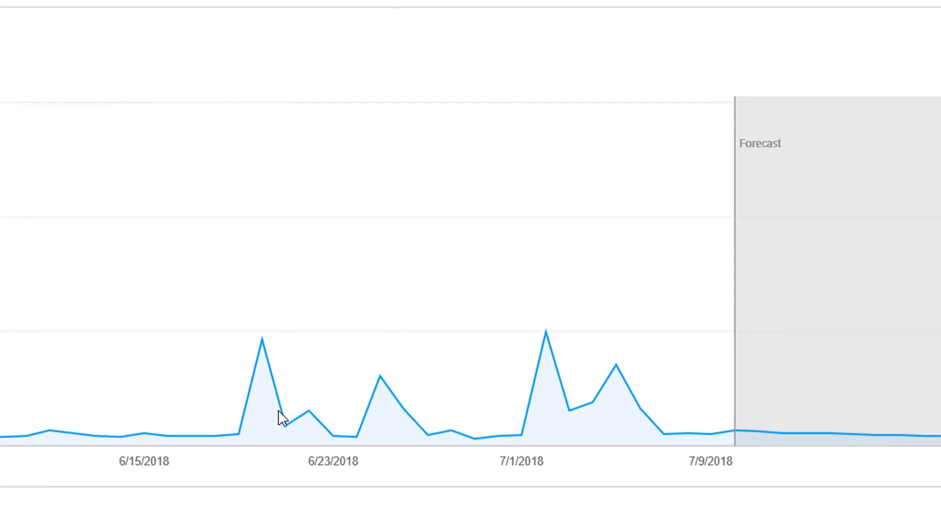
mouse_move(302, 437)
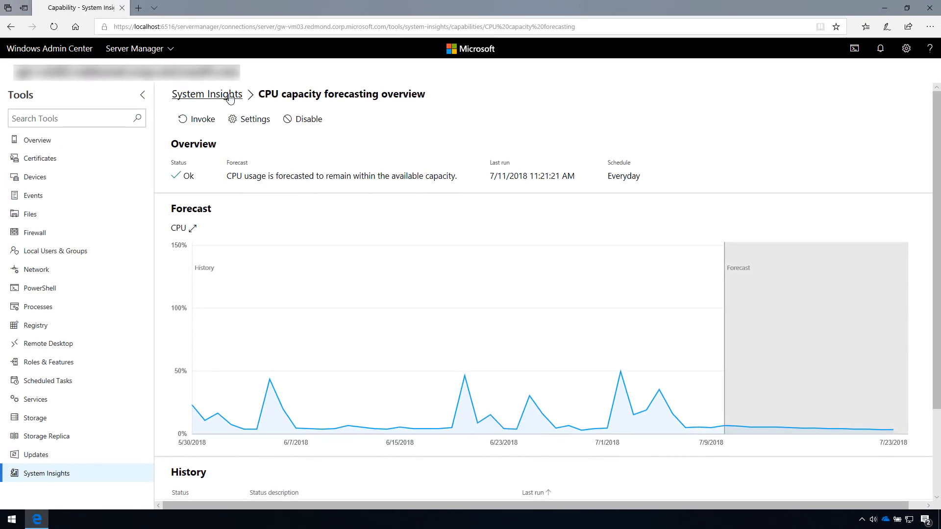
Return to the System Insights list and show the Volume consumption forecasting overview.
click(206, 94)
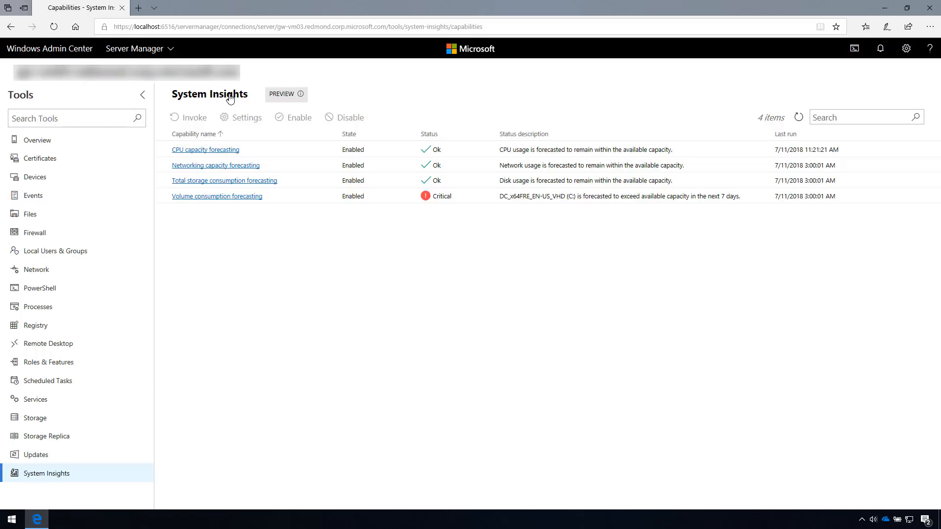
mouse_move(281, 187)
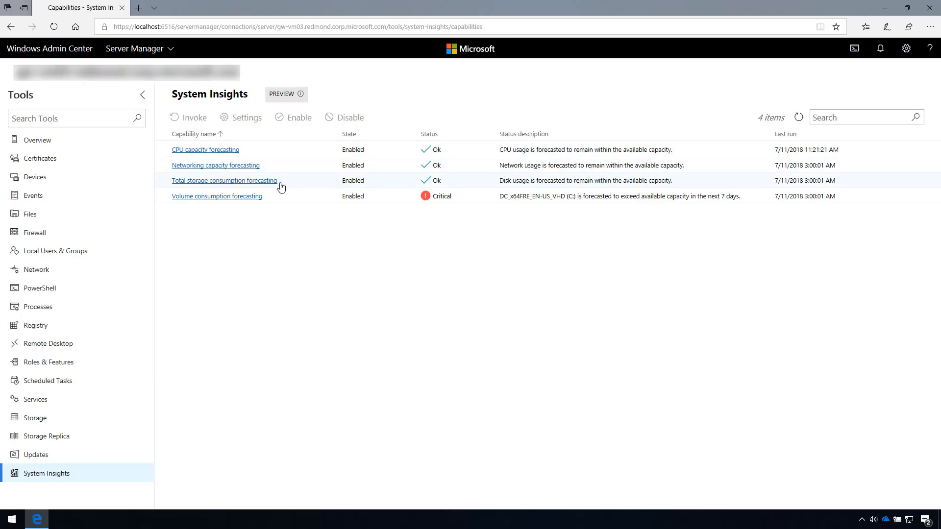
click(217, 196)
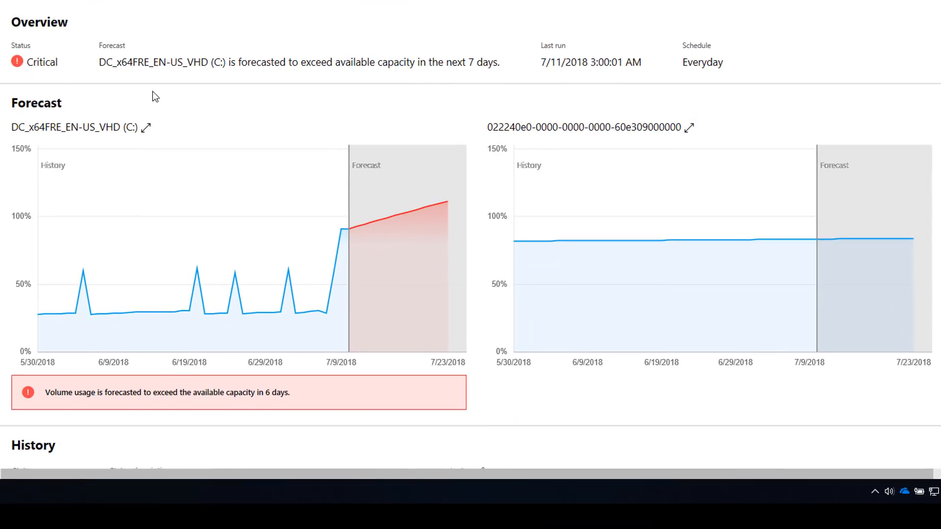
mouse_move(15, 77)
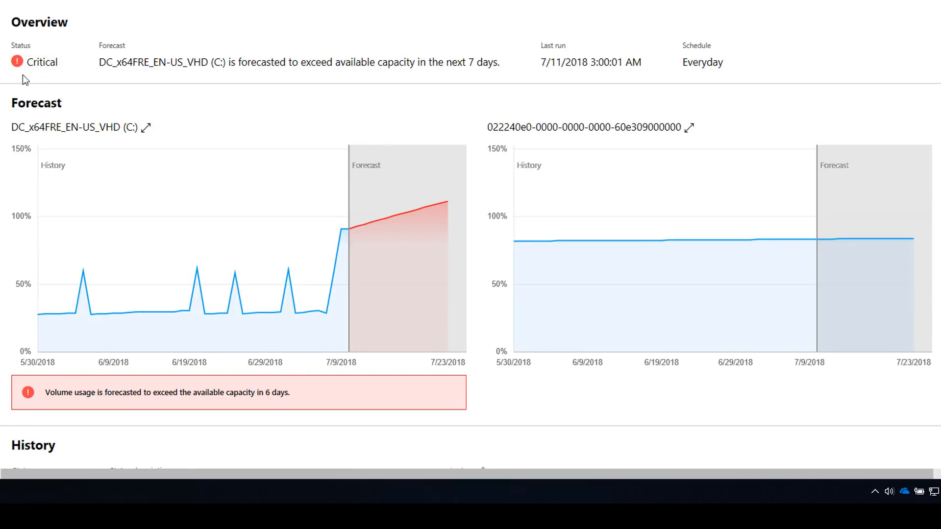
mouse_move(60, 80)
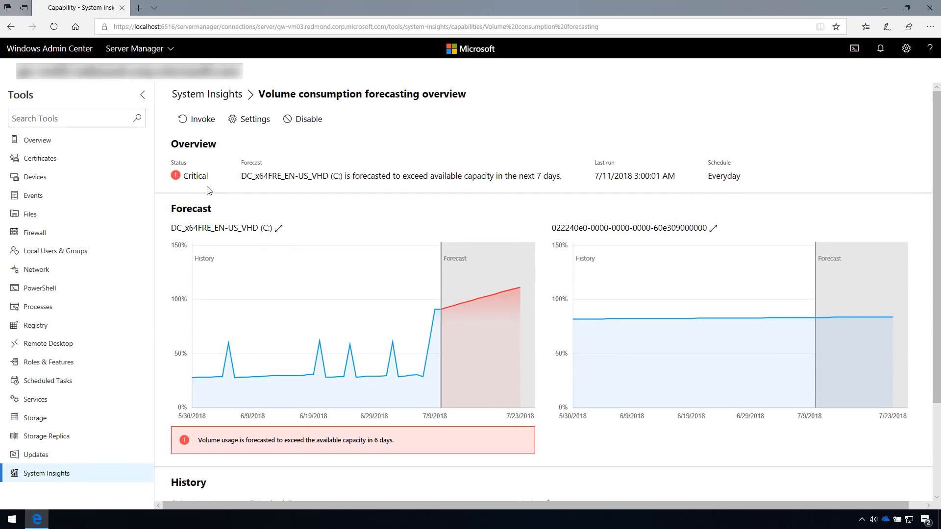
Scroll down to the volume consumption History table of past runs.
scroll(down, 3)
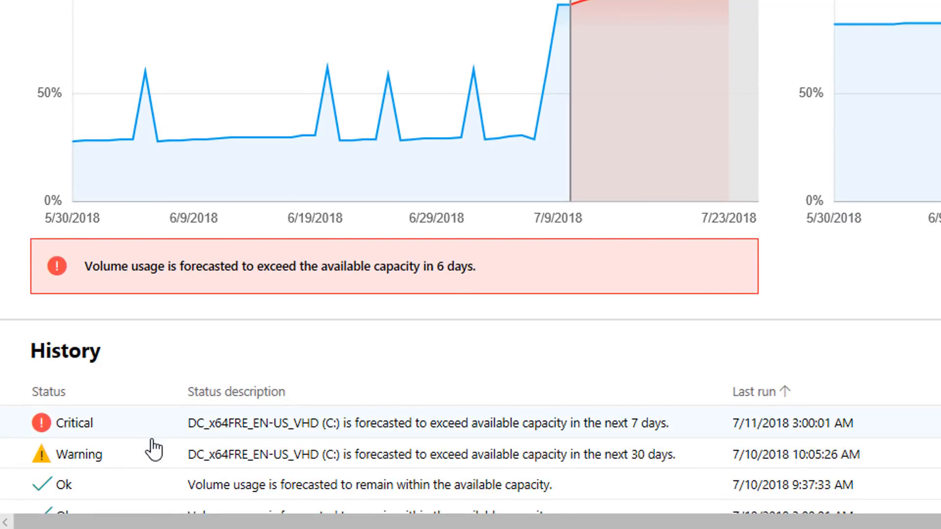
mouse_move(149, 524)
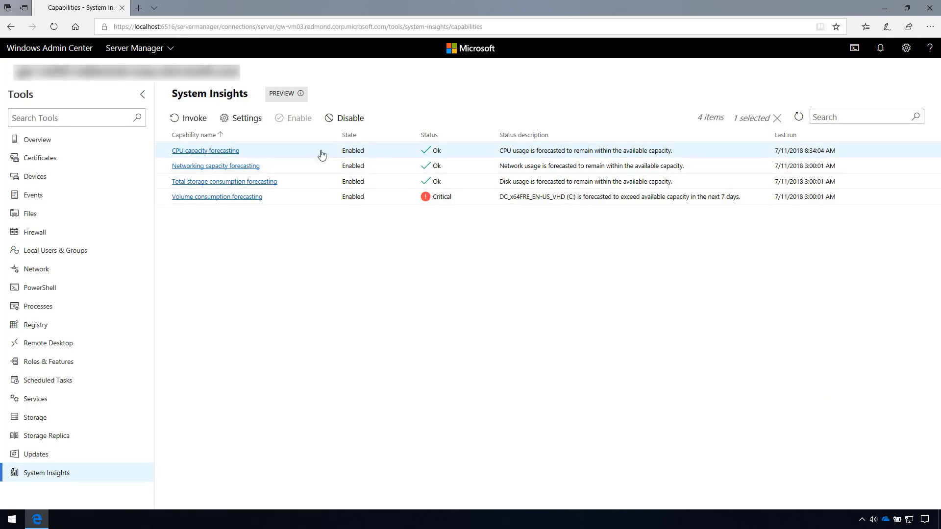
click(193, 117)
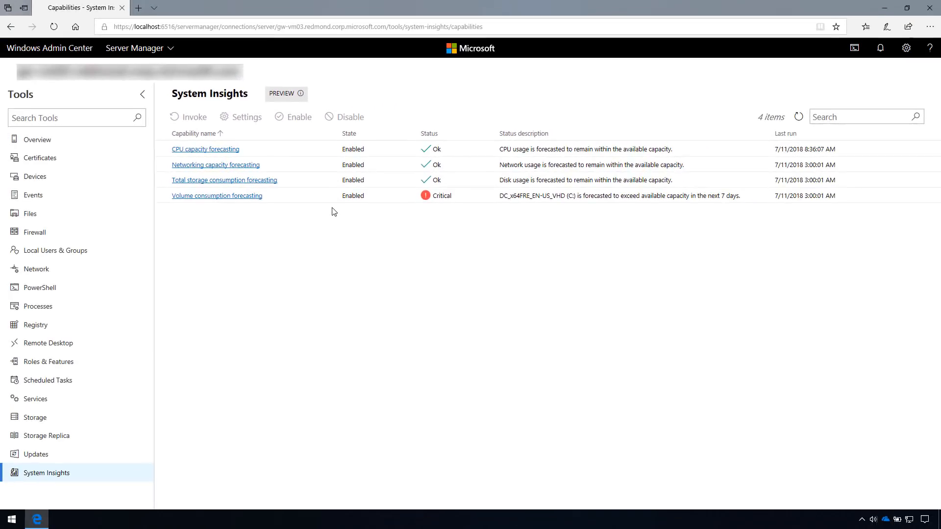
click(350, 118)
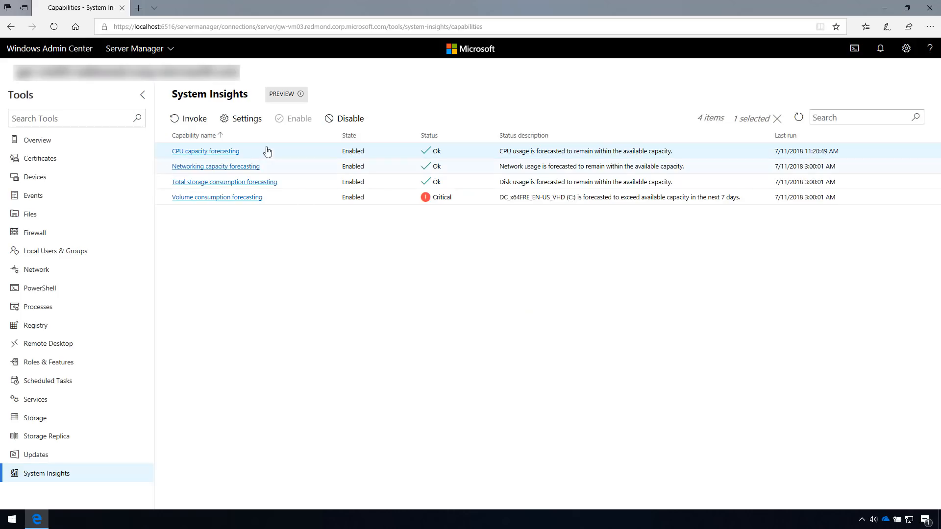
Set CPU capacity forecasting to an Hourly schedule on Monday–Wednesday, 2-hour interval, and save.
click(246, 119)
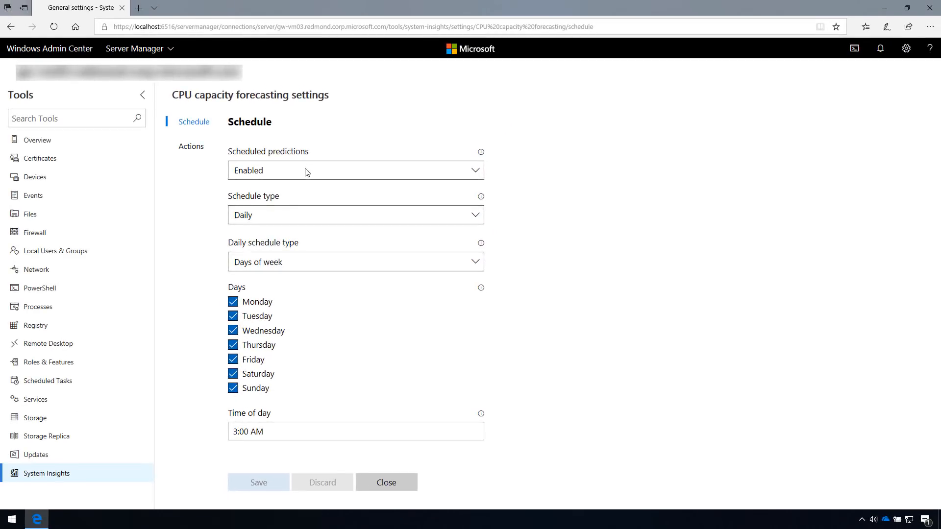
click(356, 215)
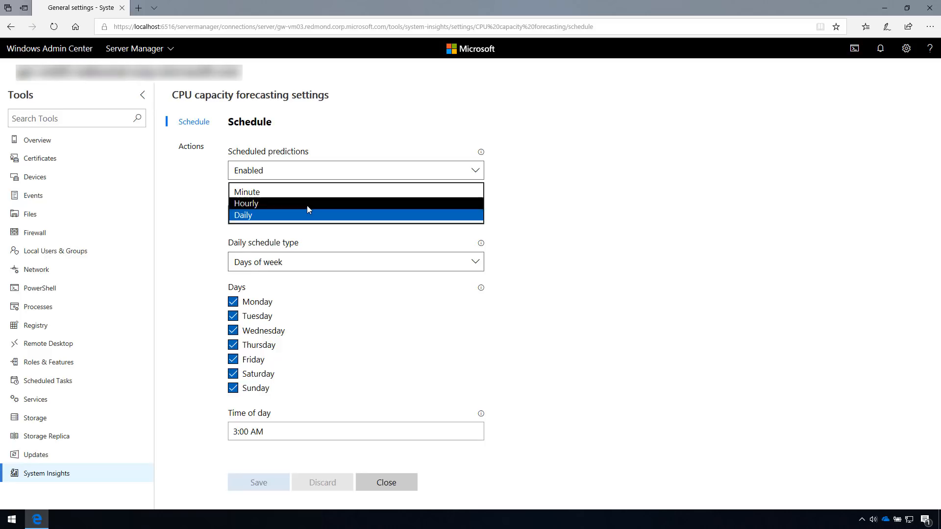
click(246, 204)
text(2)
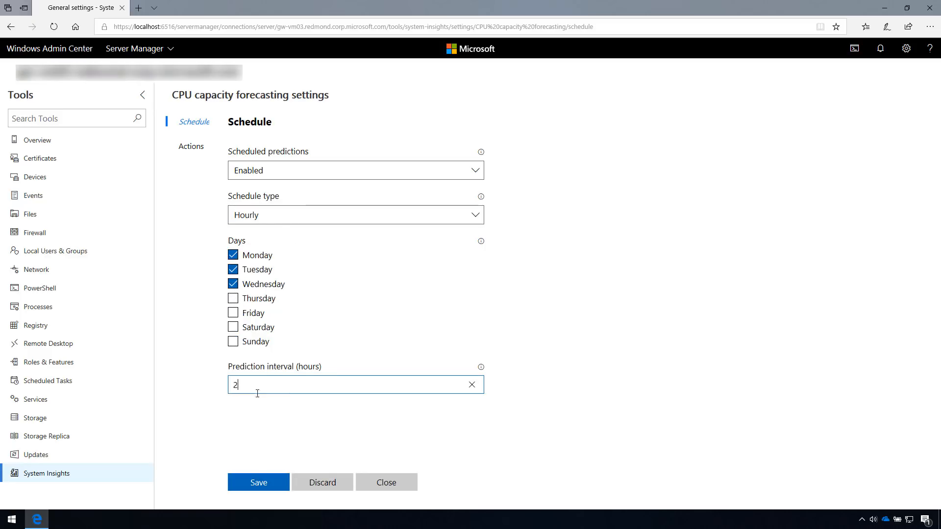
click(259, 482)
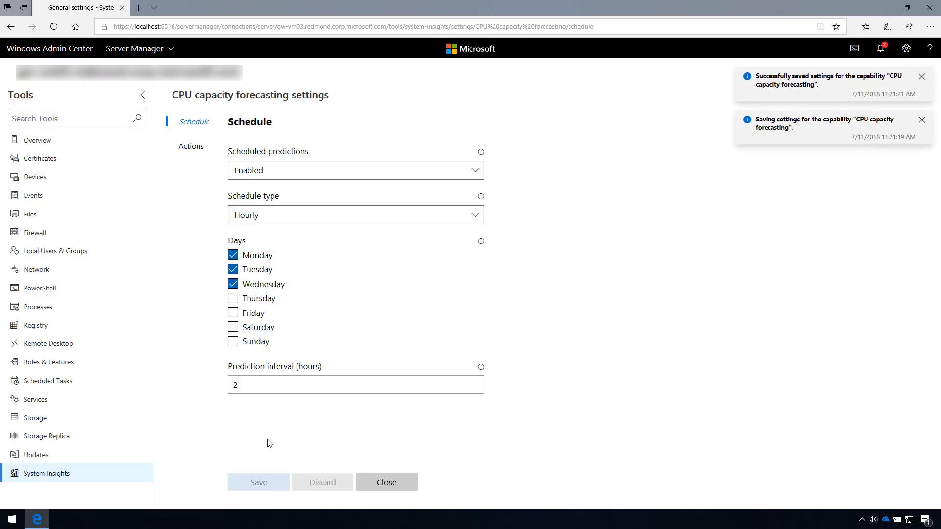